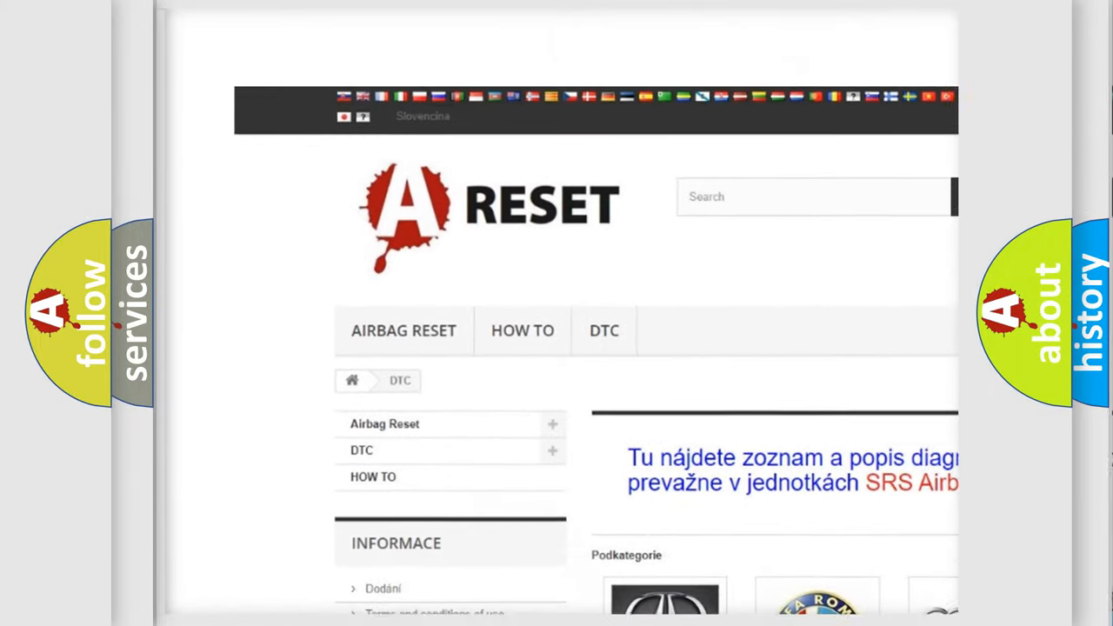
Step: Choose DODGE from the manufacturer grid to reach its trouble-code listing
scroll(down, 3)
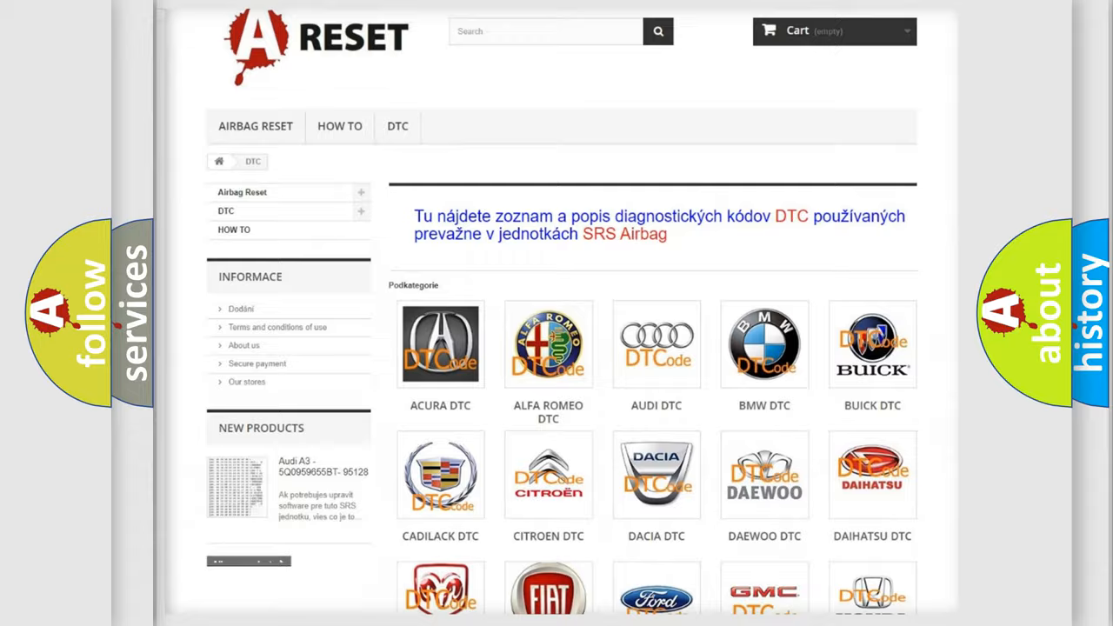
scroll(down, 3)
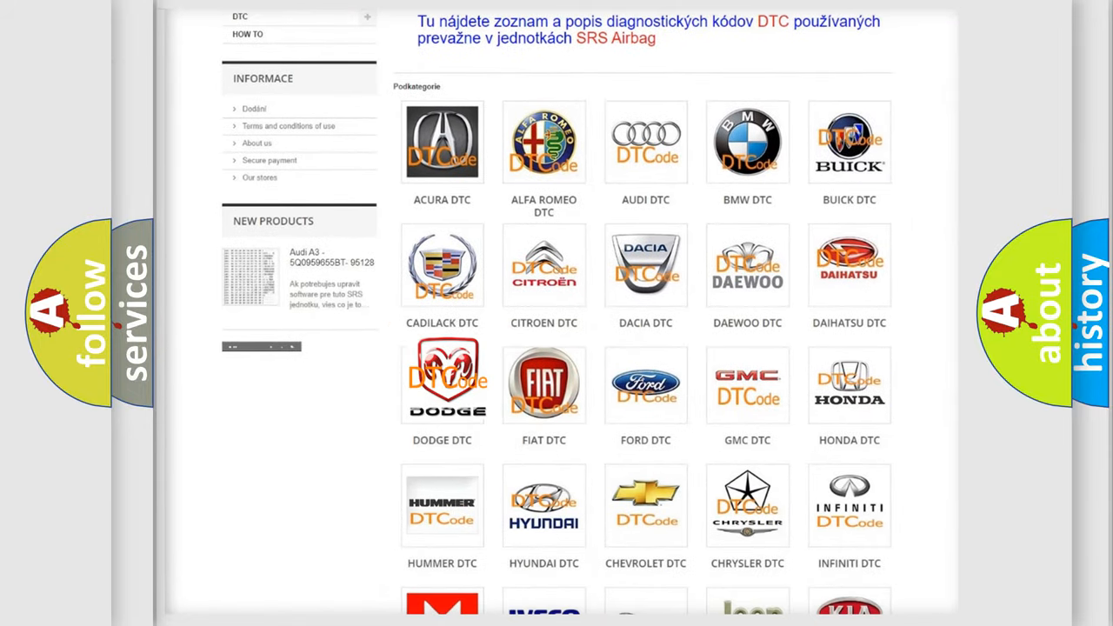
click(442, 384)
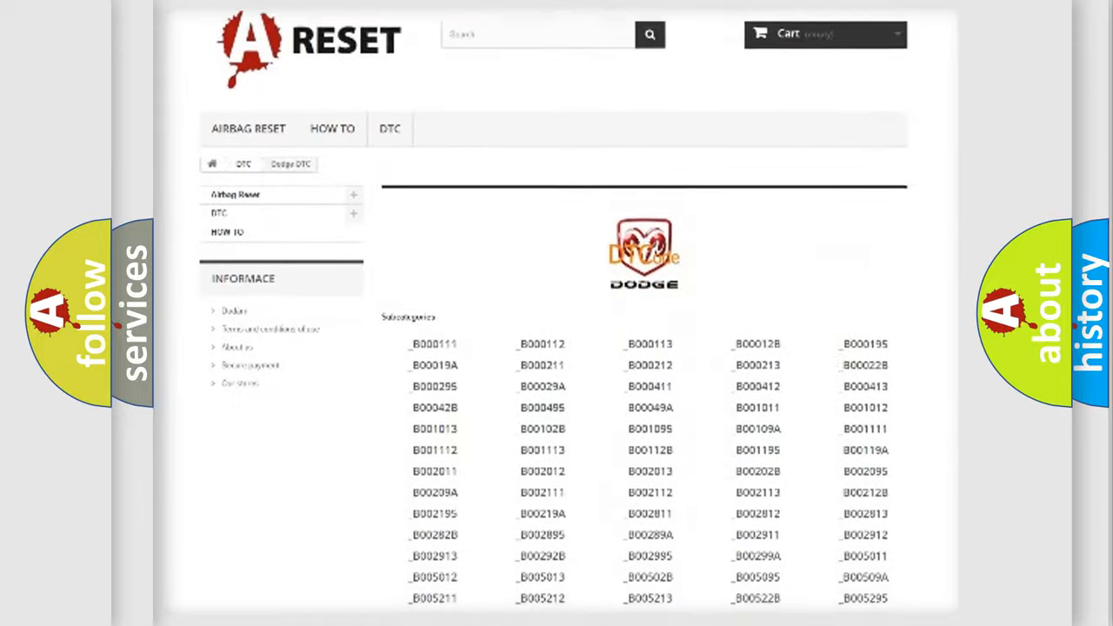
scroll(down, 3)
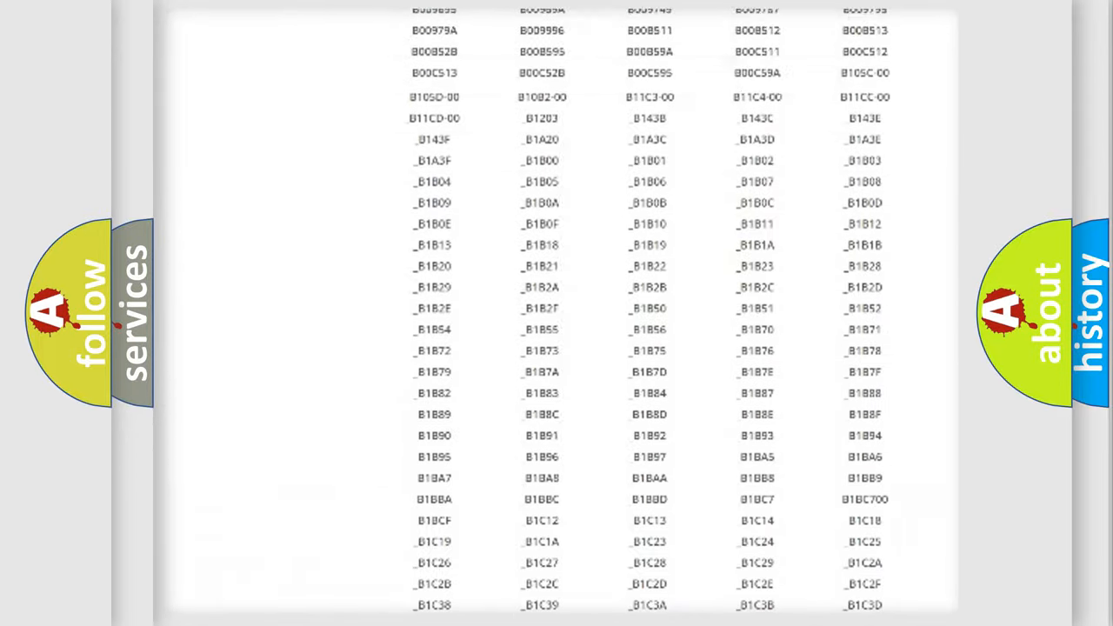
scroll(up, 3)
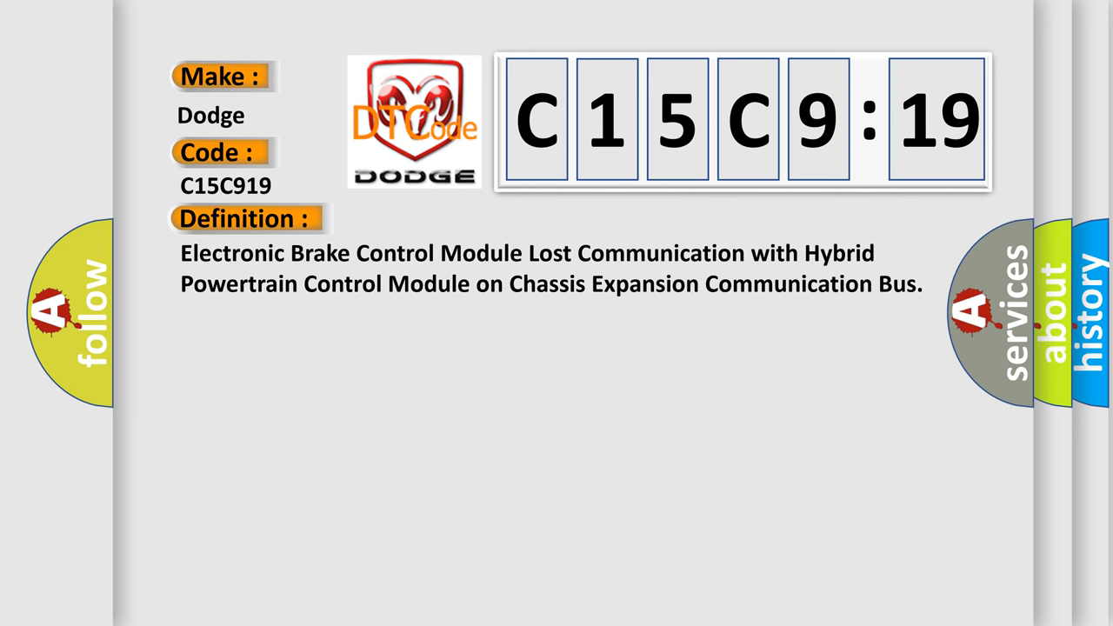
Step: Advance the C15C919 card from its definition to the description text
click(452, 219)
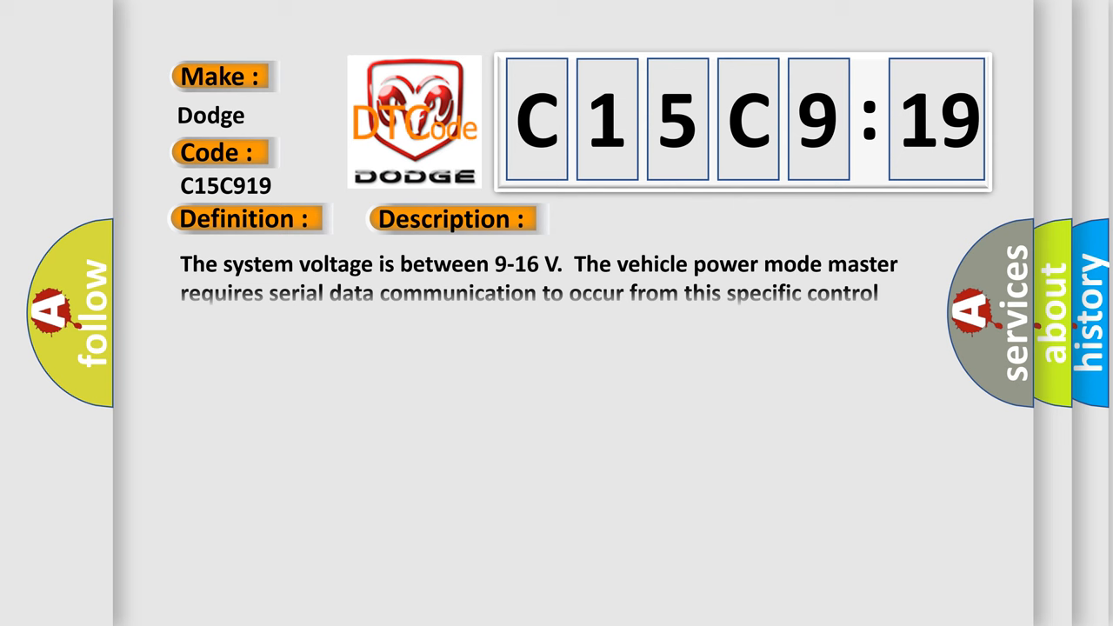